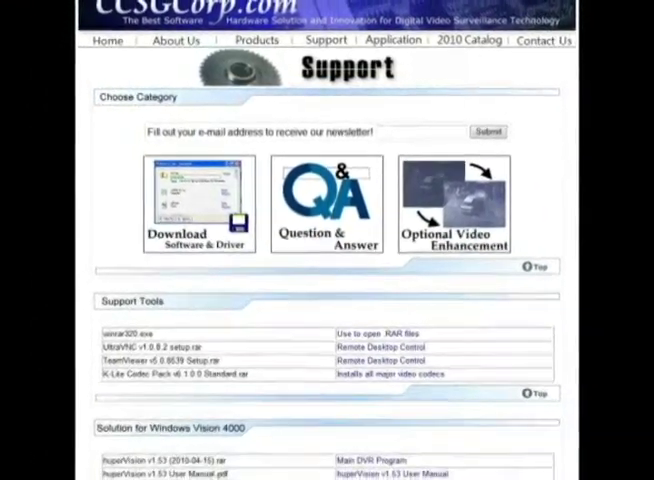
- In Advanced BIOS Features, set the First Boot Device to CDROM
{"action": "scroll", "scroll_direction": "down", "scroll_amount": 3}
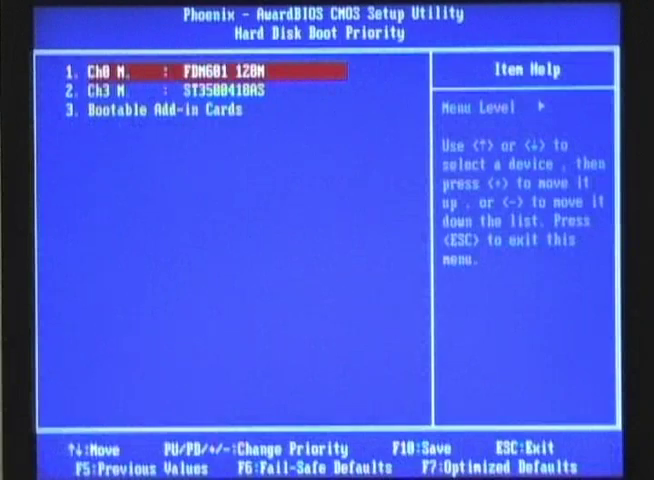
{"action": "key", "text": "Esc"}
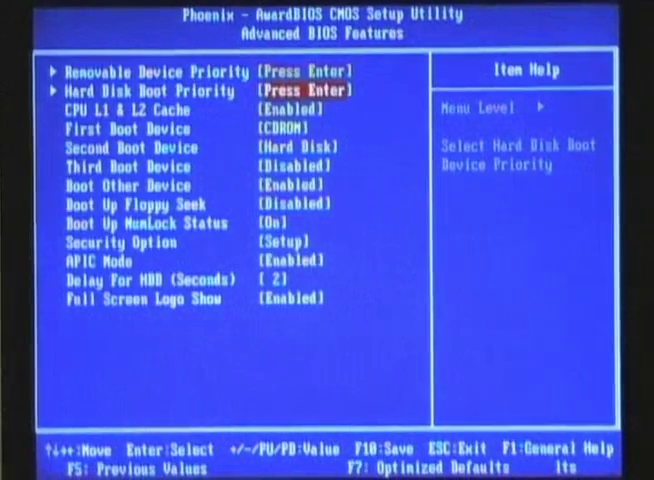
{"action": "key", "text": "down"}
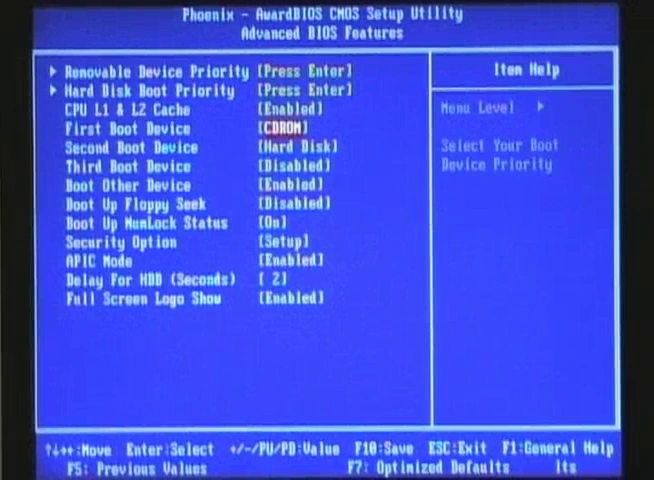
{"action": "key", "text": "down"}
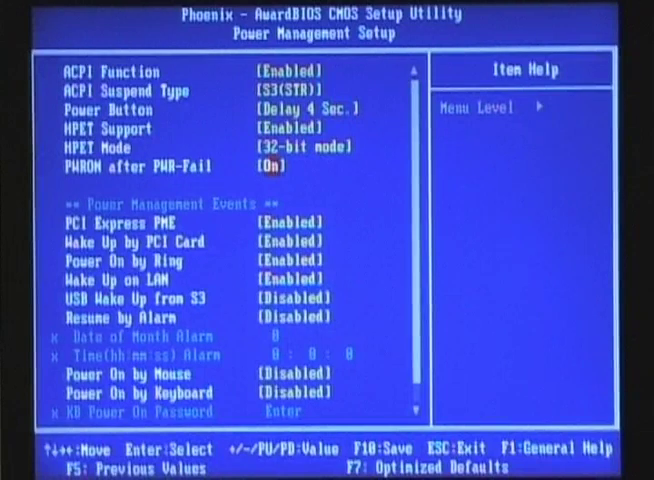
- Set PWRON after PWR-Fail to On, then save the BIOS settings to CMOS and exit
{"action": "key", "text": "Escape"}
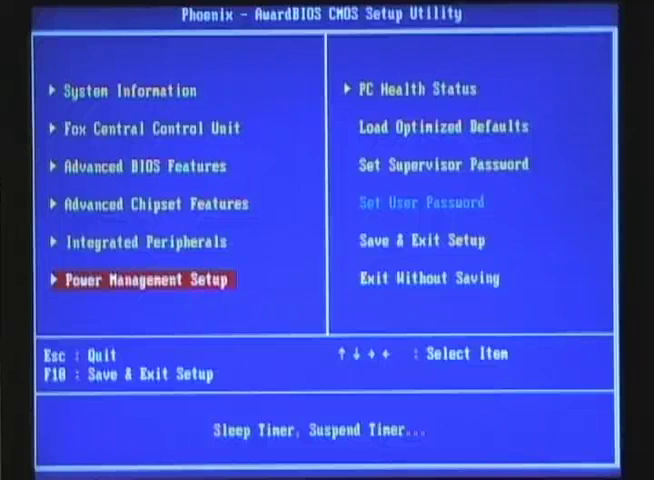
{"action": "key", "text": "Down"}
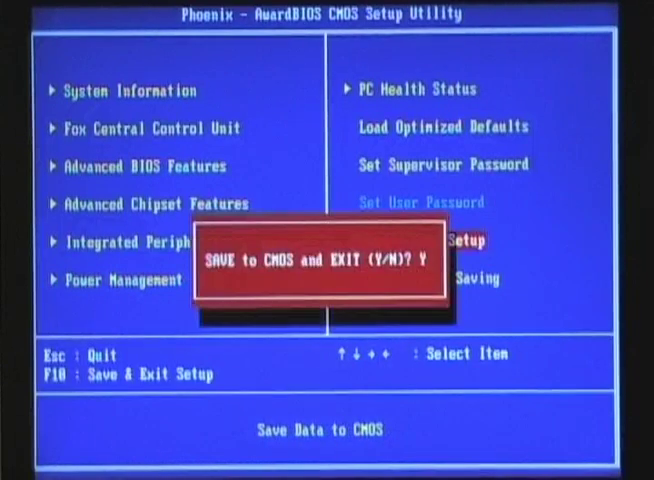
{"action": "key", "text": "backspace"}
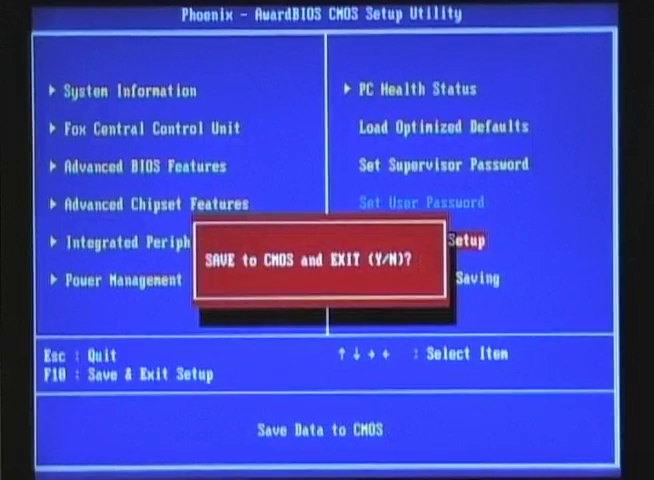
{"action": "key", "text": "y"}
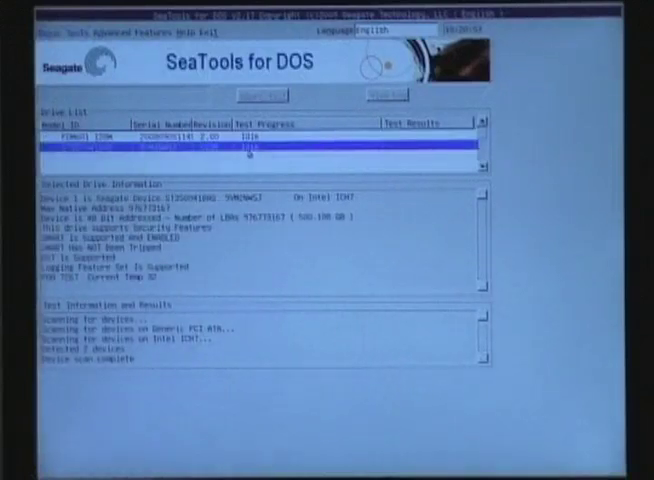
- Erase Track Zero on the ST3500418AS drive, confirming with YES
{"action": "left_click", "coordinate": [123, 31]}
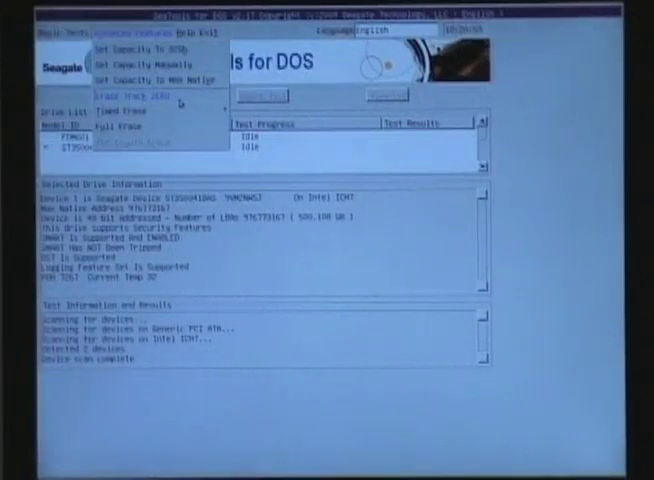
{"action": "left_click", "coordinate": [124, 93]}
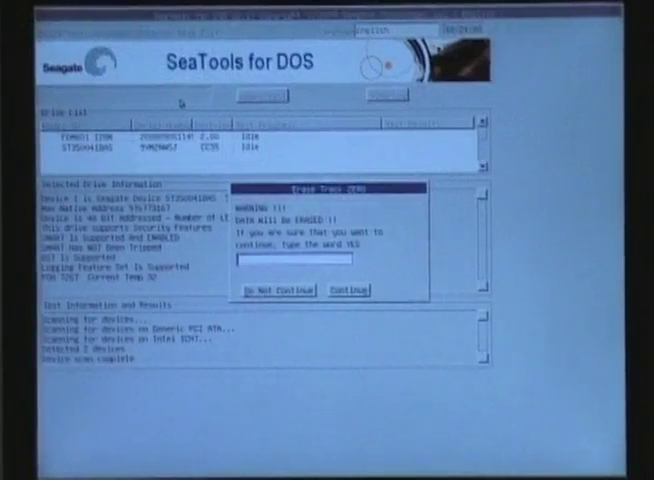
{"action": "type", "text": "yes"}
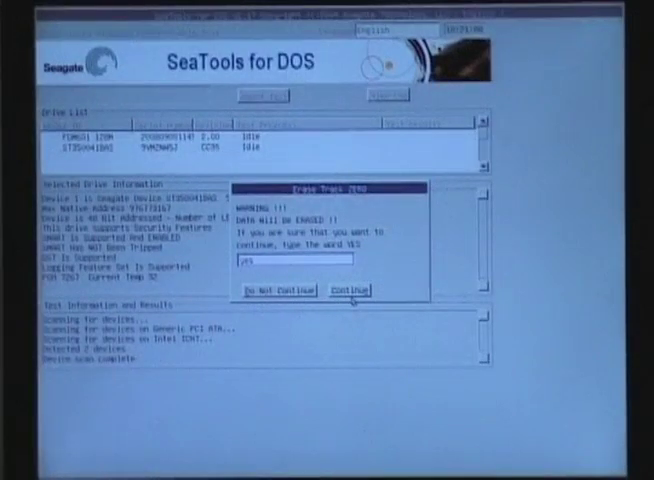
{"action": "left_click", "coordinate": [348, 290]}
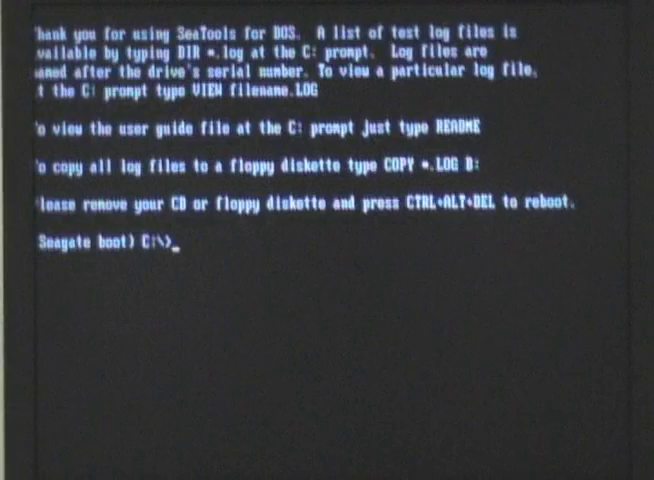
- Reboot from the C:\> prompt with Ctrl+Alt+Del and boot Linux into DVR TOOLS 1.20
{"action": "key", "text": "ctrl+alt+delete"}
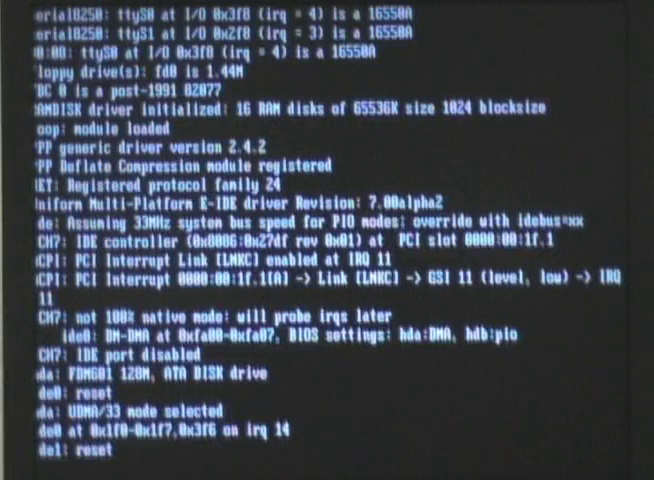
{"action": "scroll", "scroll_direction": "down", "scroll_amount": 3}
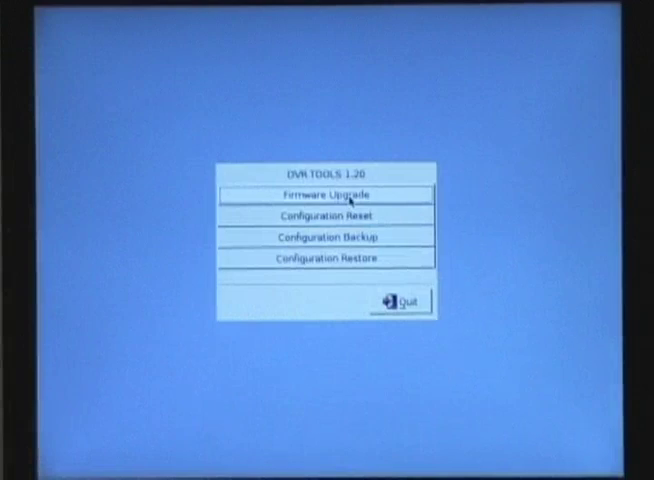
- Run the Firmware Upgrade to 100% success, then close the upgrade window
{"action": "left_click", "coordinate": [326, 194]}
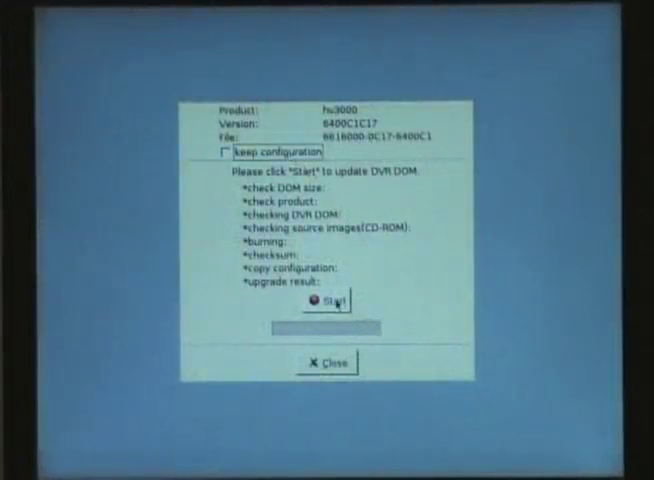
{"action": "left_click", "coordinate": [322, 302]}
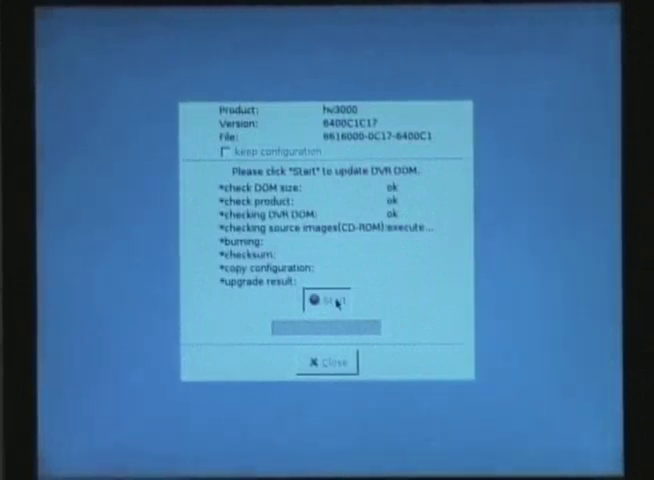
{"action": "left_click", "coordinate": [330, 303]}
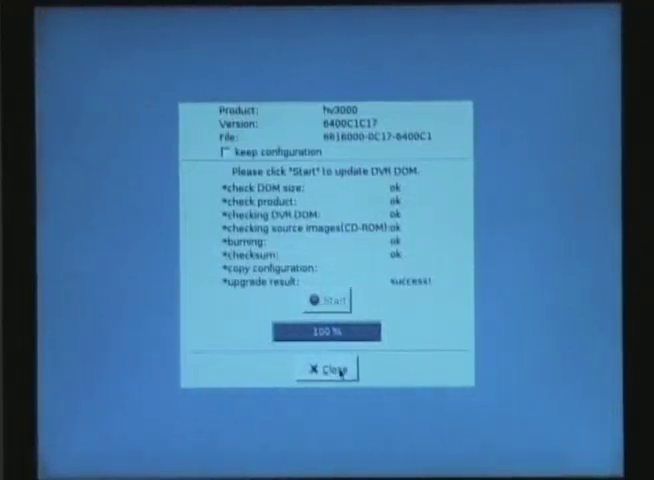
{"action": "left_click", "coordinate": [325, 371]}
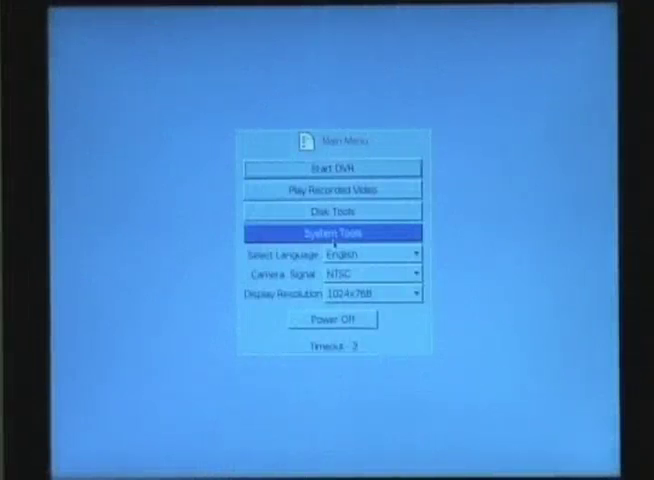
- Choose Disk Tools in the hyperVision Main Menu before the timeout
{"action": "left_click", "coordinate": [332, 211]}
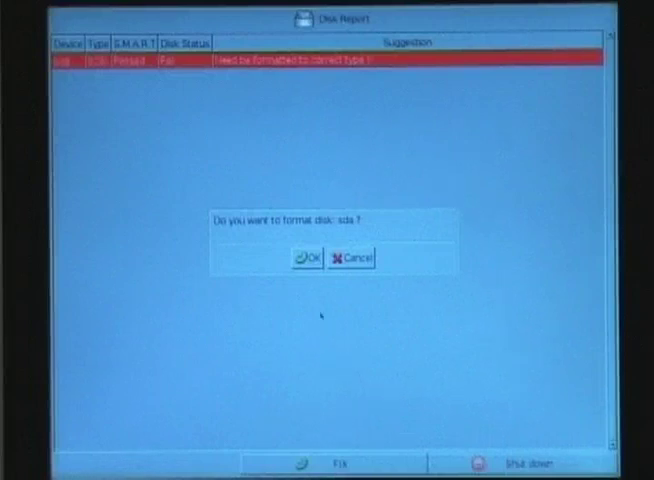
- Confirm formatting disk sda and acknowledge the Format OK message
{"action": "left_click", "coordinate": [307, 257]}
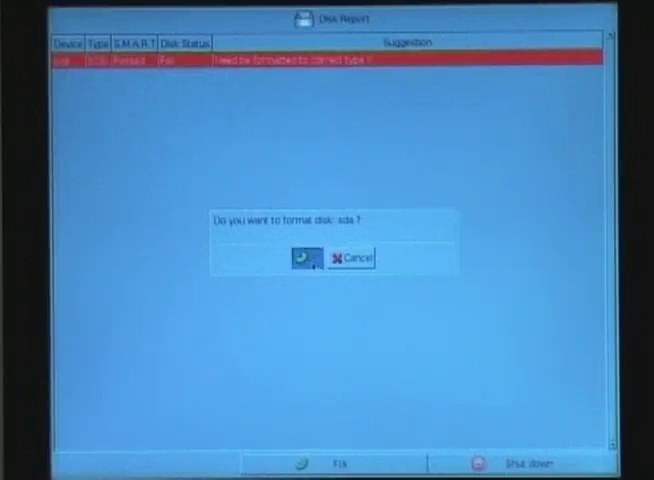
{"action": "left_click", "coordinate": [298, 257]}
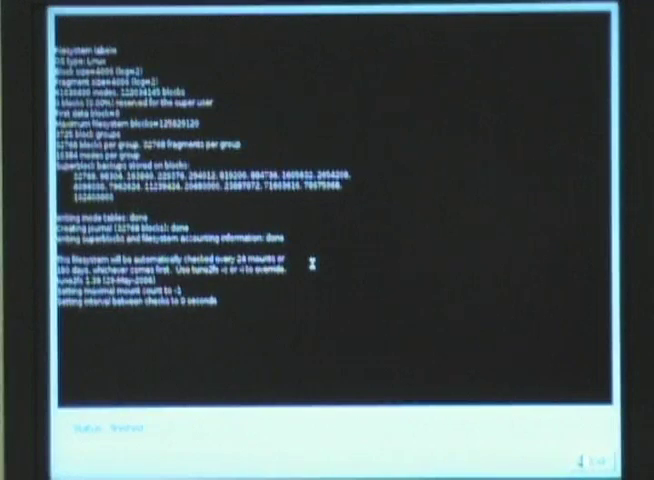
{"action": "mouse_move", "coordinate": [342, 282]}
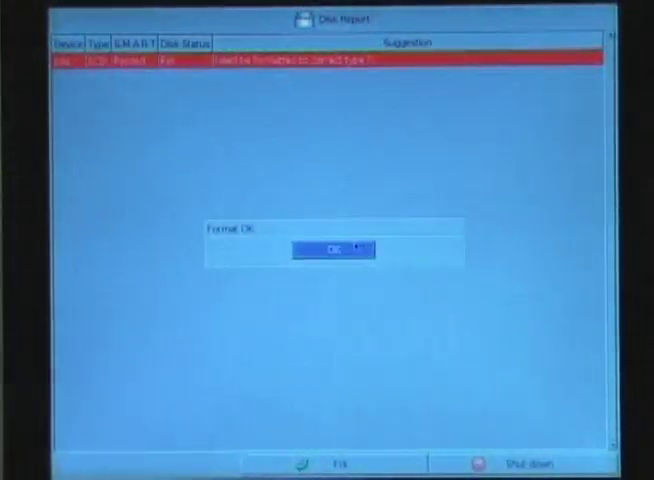
{"action": "left_click", "coordinate": [337, 246]}
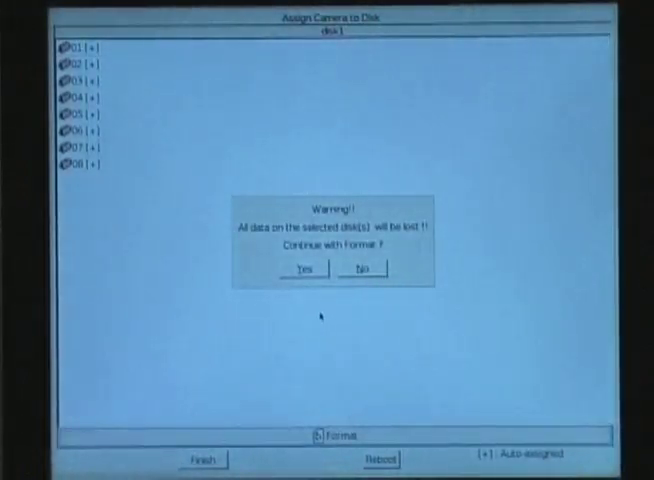
- Accept the data-loss warning to start formatting disk1 for cameras 01 to 08
{"action": "left_click", "coordinate": [308, 269]}
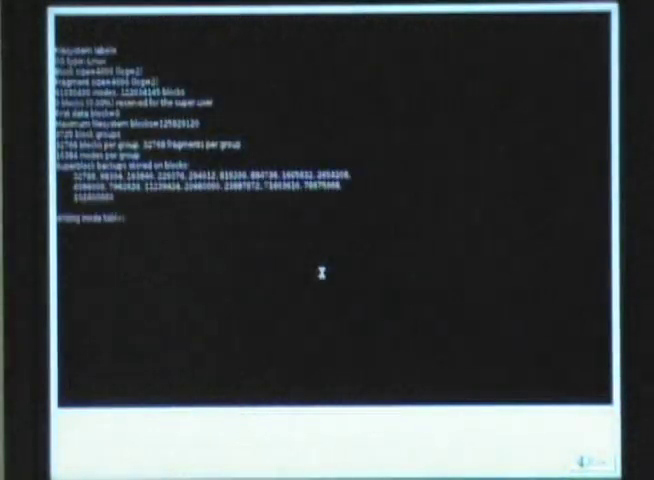